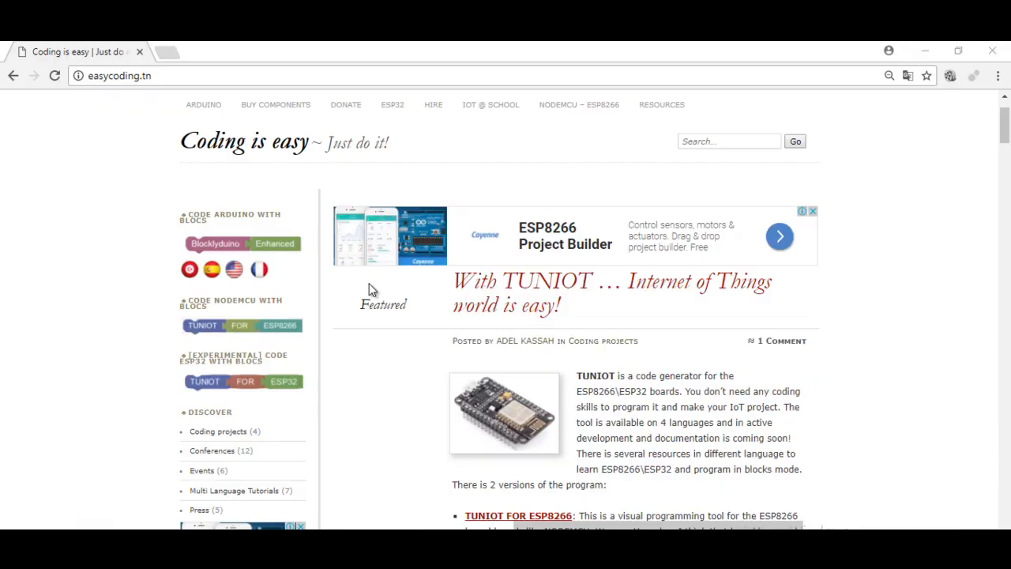
mouse_move(662, 104)
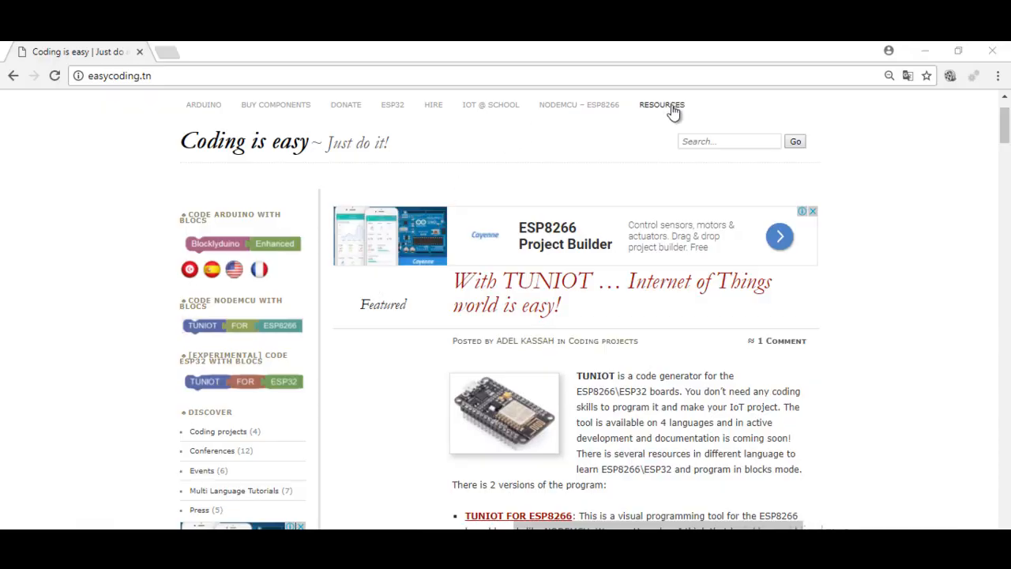
- Go to the easycoding.tn Resources page and scroll to the NodeMCU/ESP8266 library downloads
left_click(660, 104)
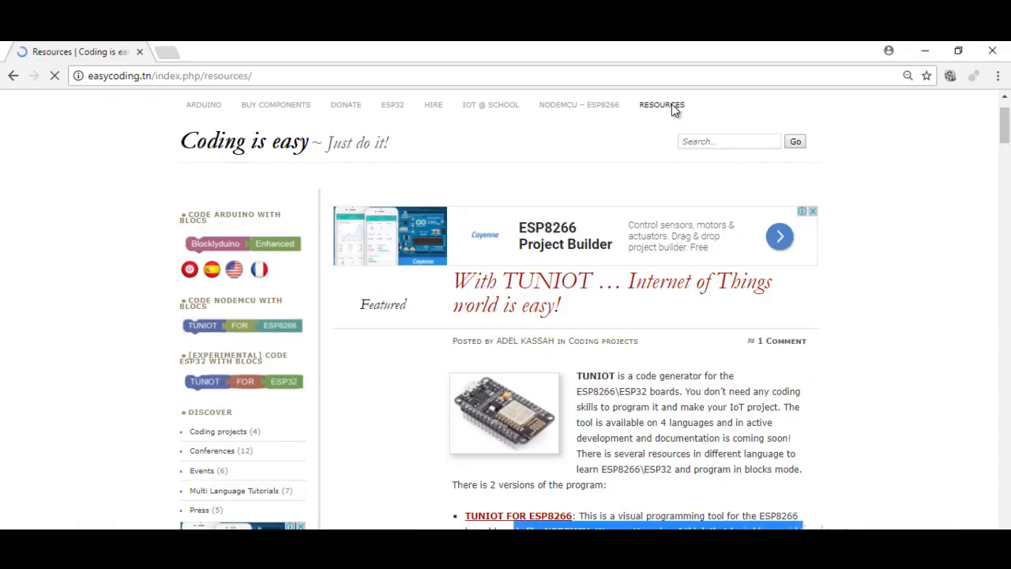
left_click(662, 104)
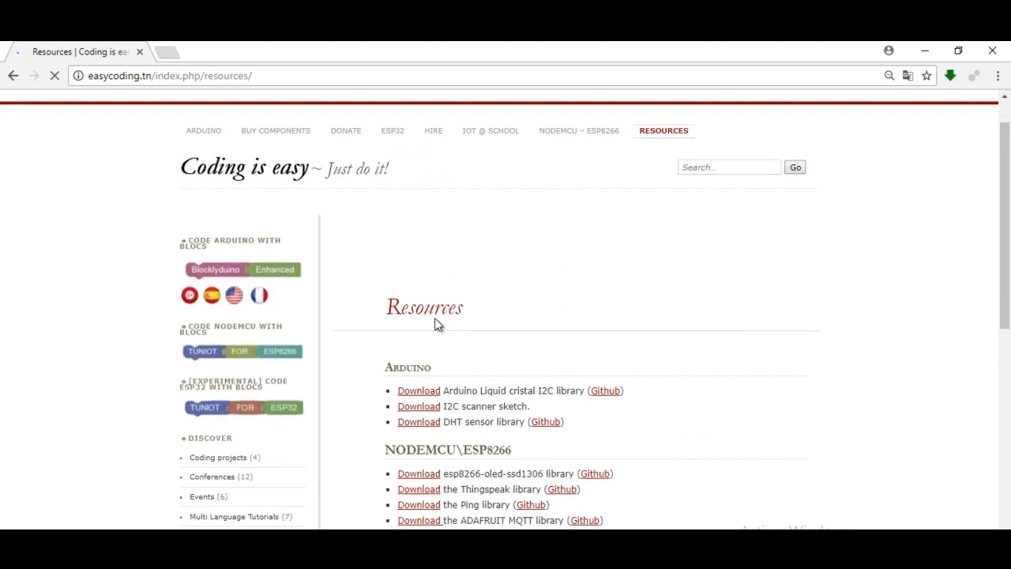
scroll("down", 3)
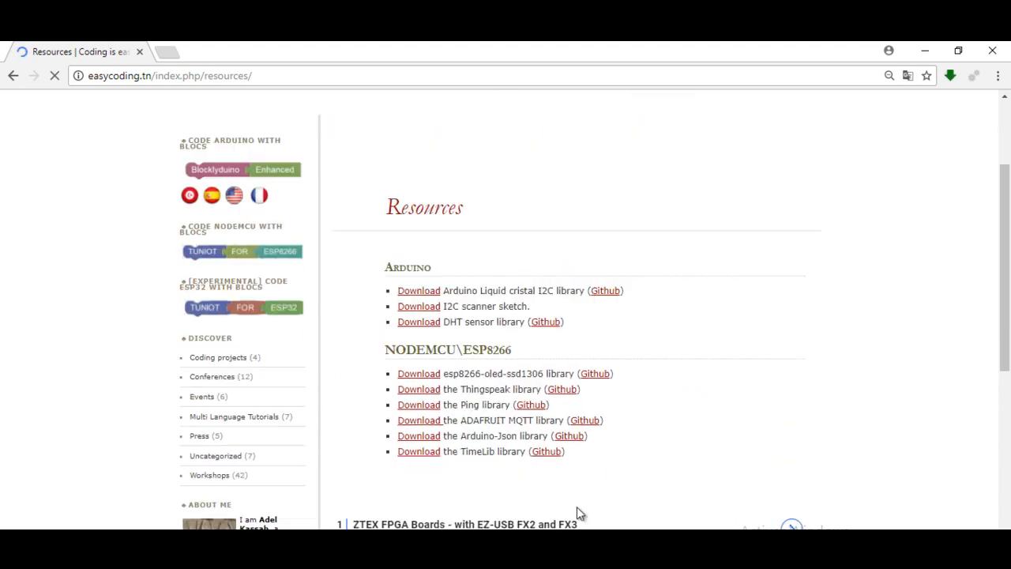
scroll("down", 3)
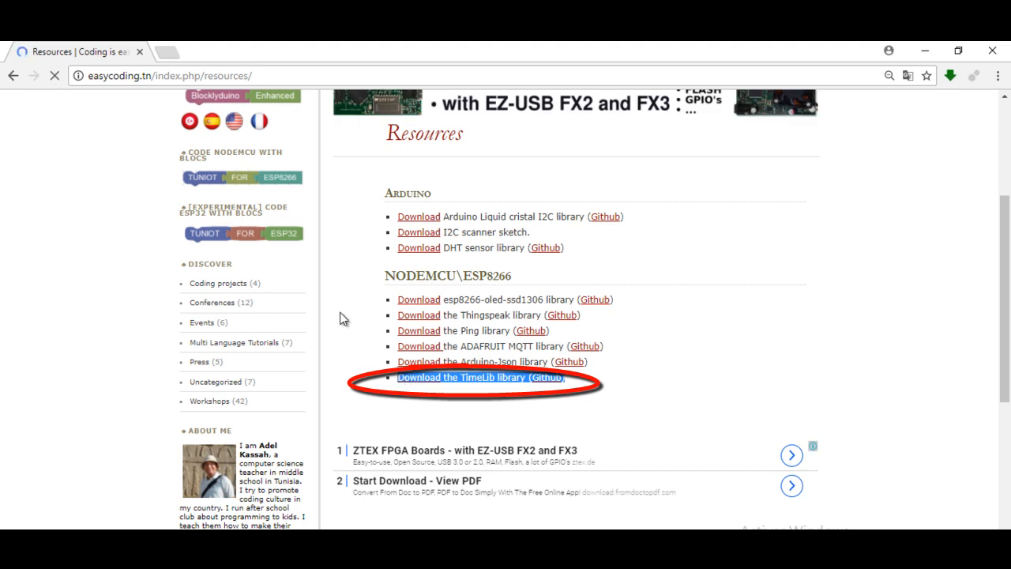
mouse_move(269, 237)
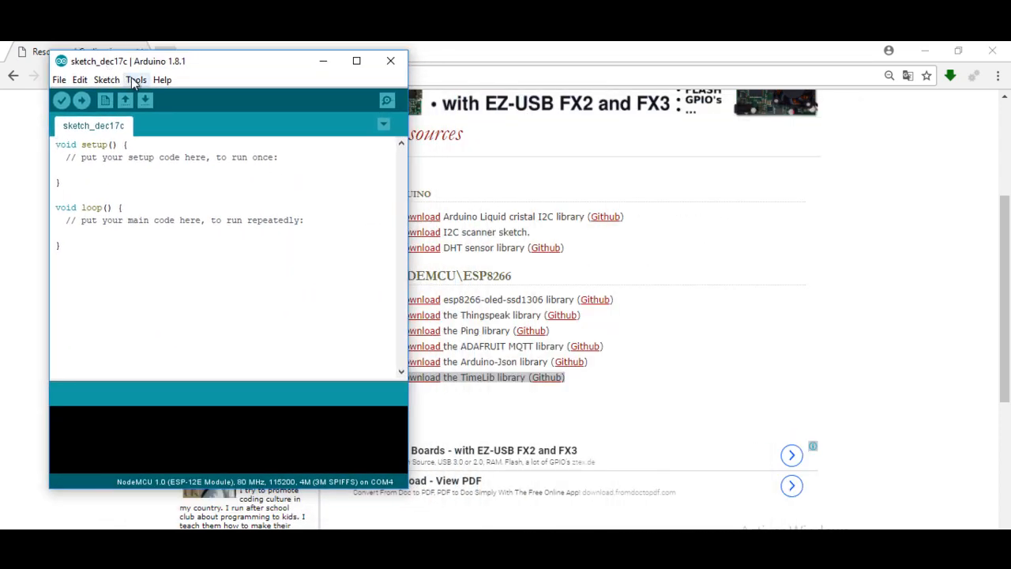
left_click(107, 79)
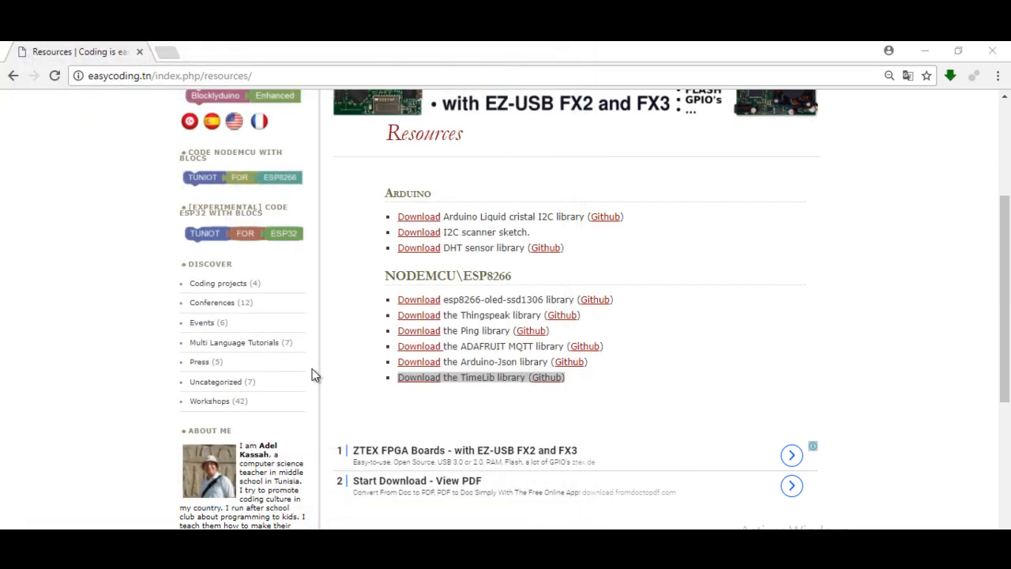
- Load the WiFi connection example into setup and fill in the Globalnt network name and password
left_click(243, 177)
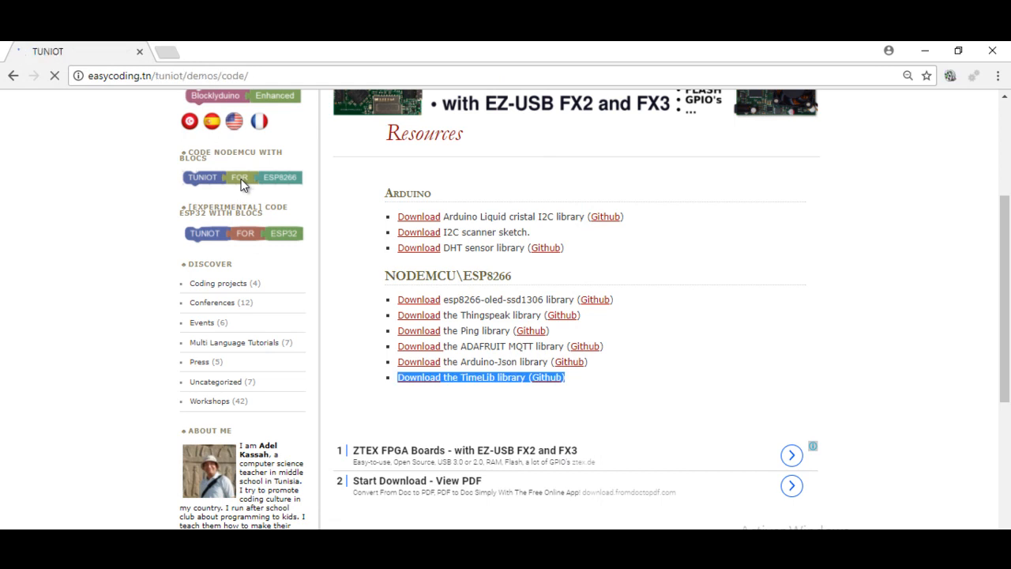
left_click(243, 177)
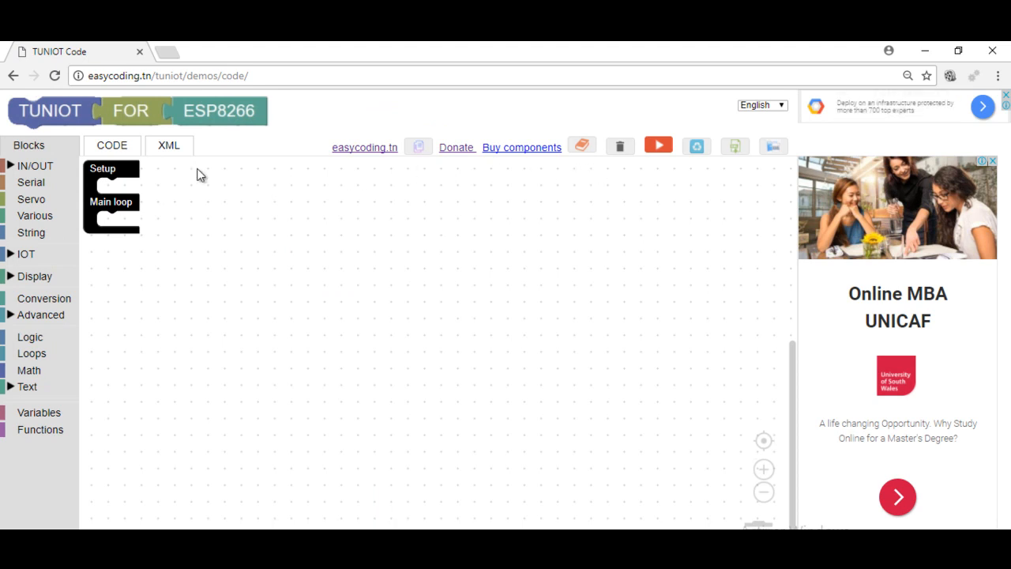
mouse_move(207, 157)
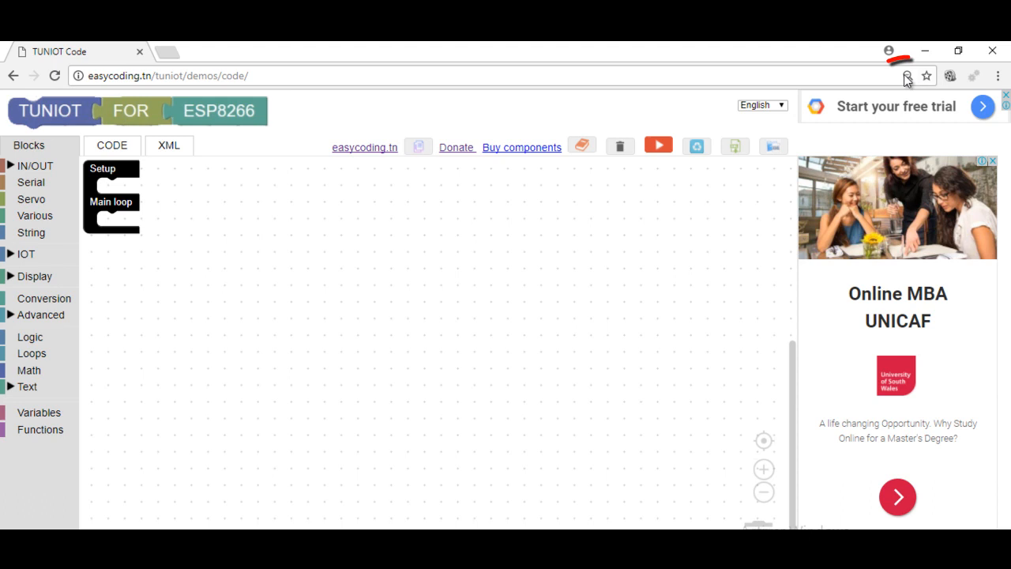
mouse_move(907, 76)
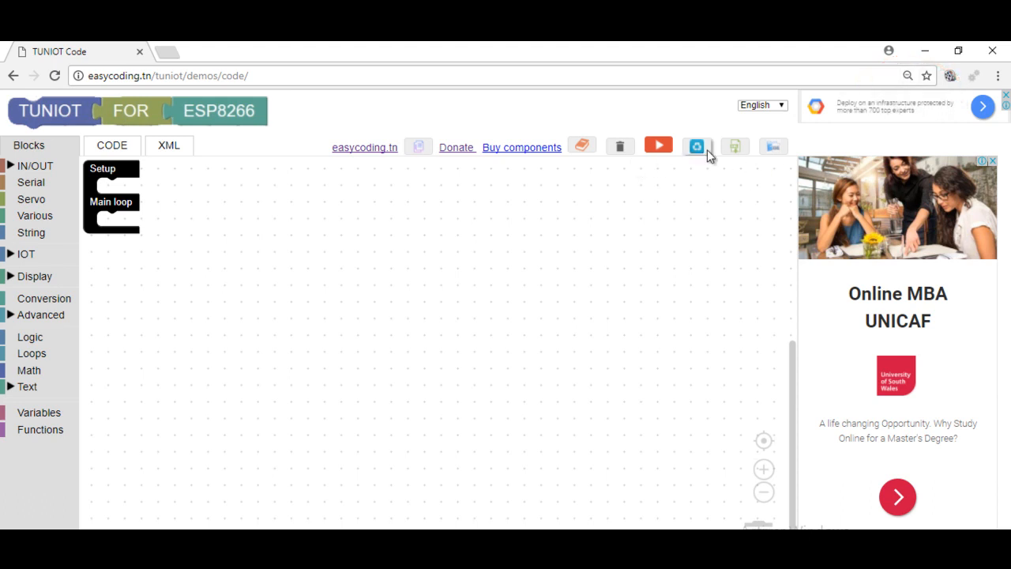
left_click(695, 145)
type("G")
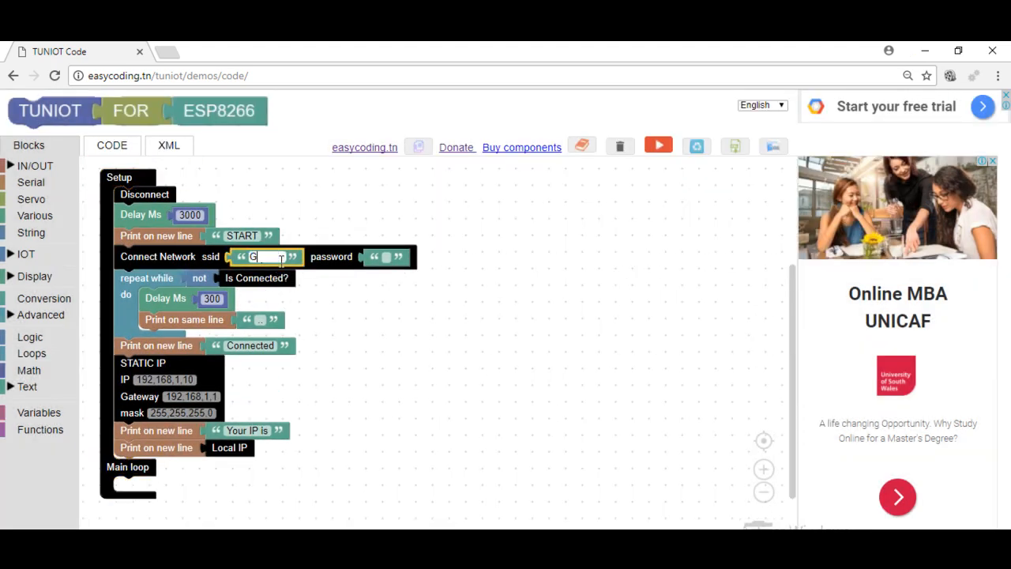
type("lobalInt")
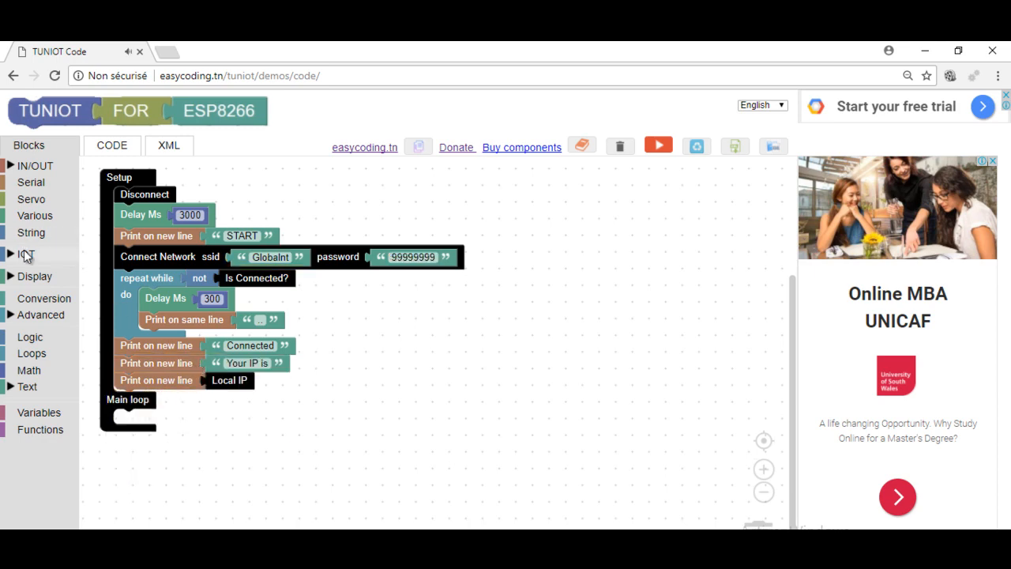
- Pull out an NTP TIME block from IOT and add a main-loop print line reading TIME
left_click(26, 253)
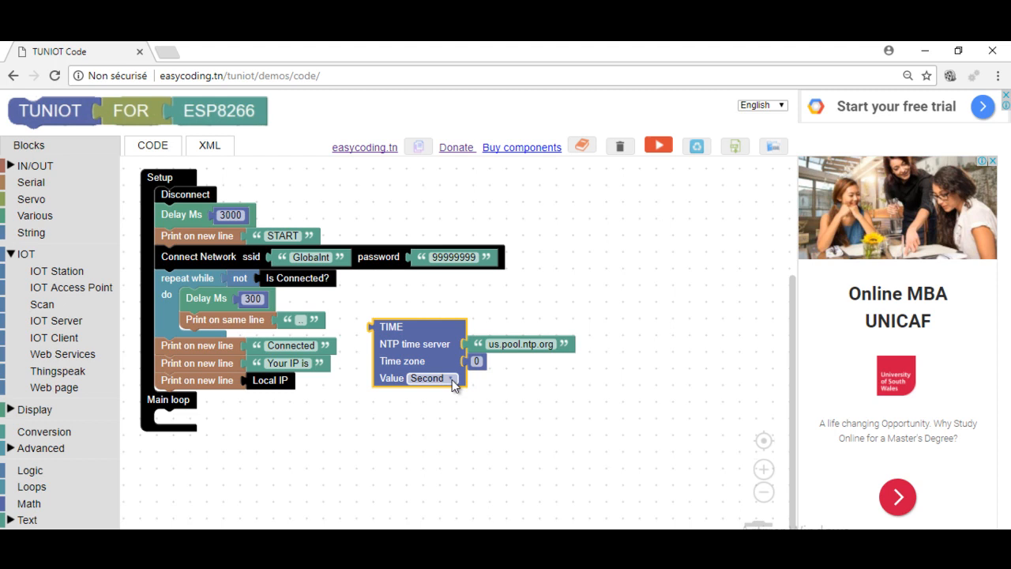
left_click(427, 377)
type("1")
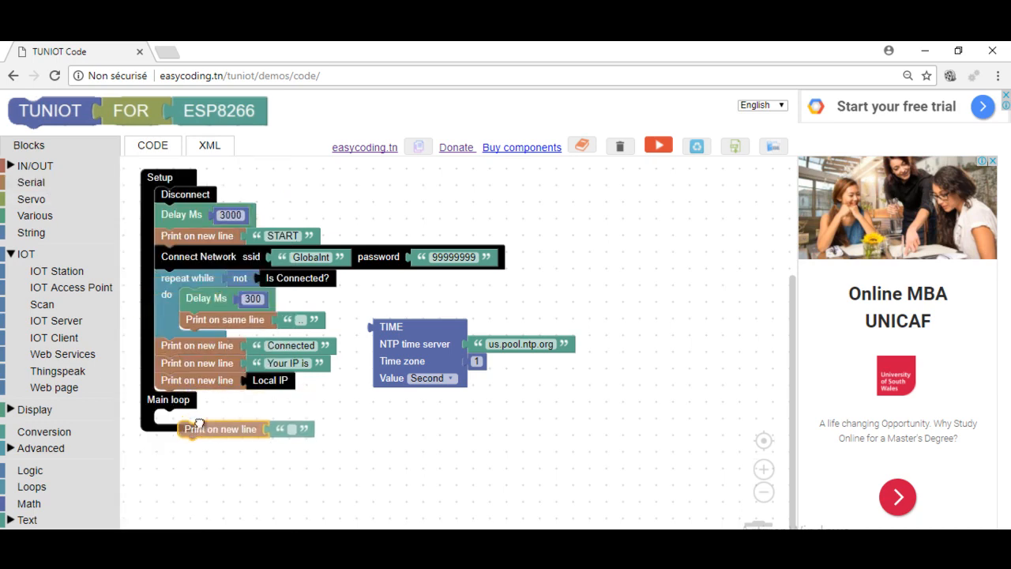
left_click_drag(221, 430, 222, 417)
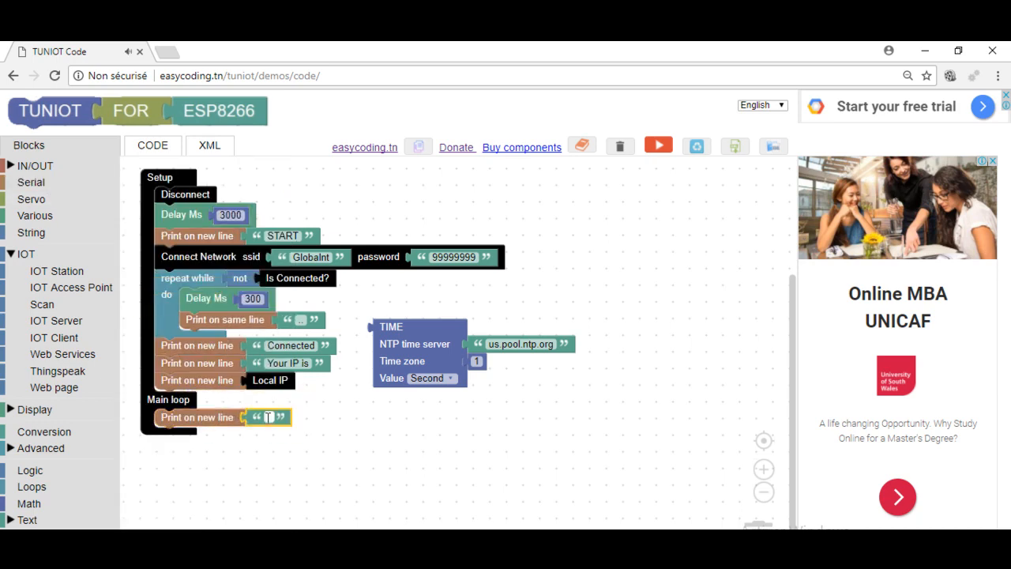
type("TIME:")
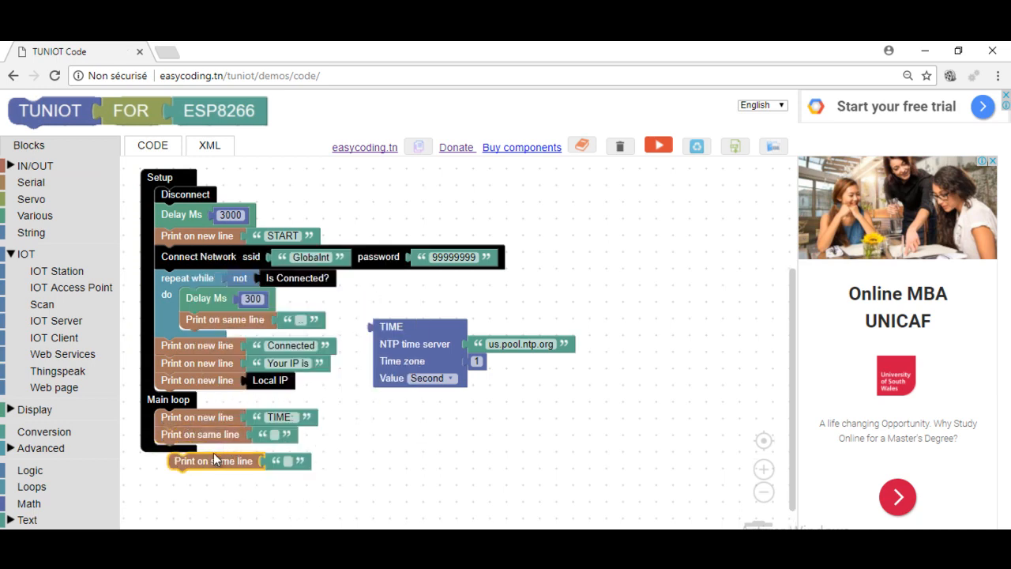
- Duplicate the same-line print blocks and attach the NTP time block giving the Hour
right_click(214, 462)
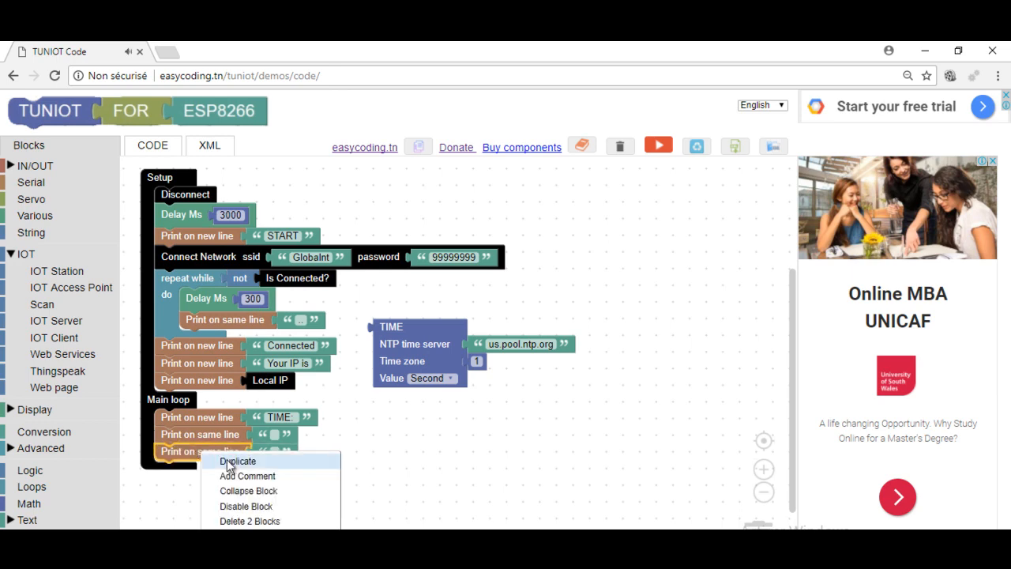
left_click(238, 462)
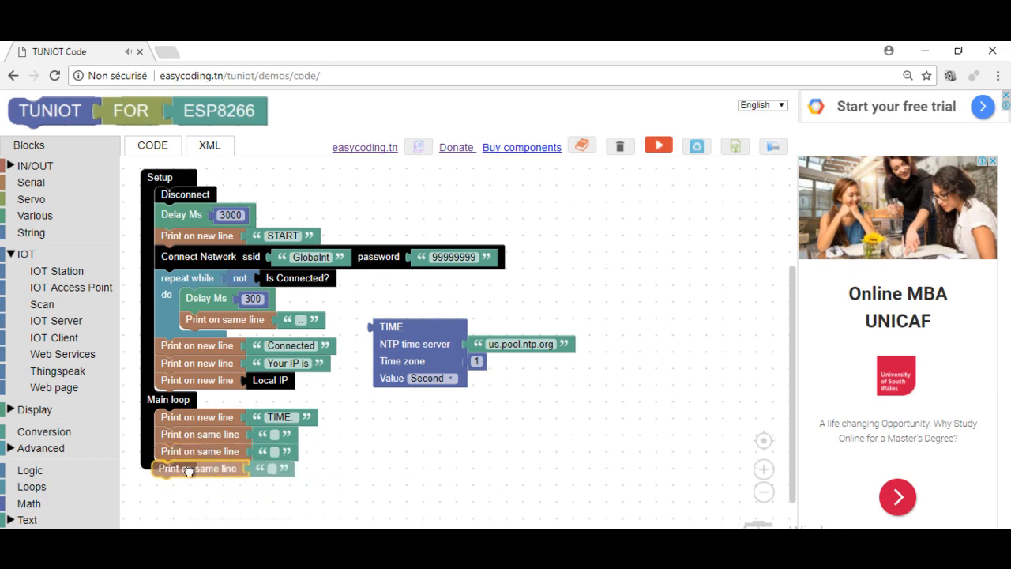
right_click(189, 468)
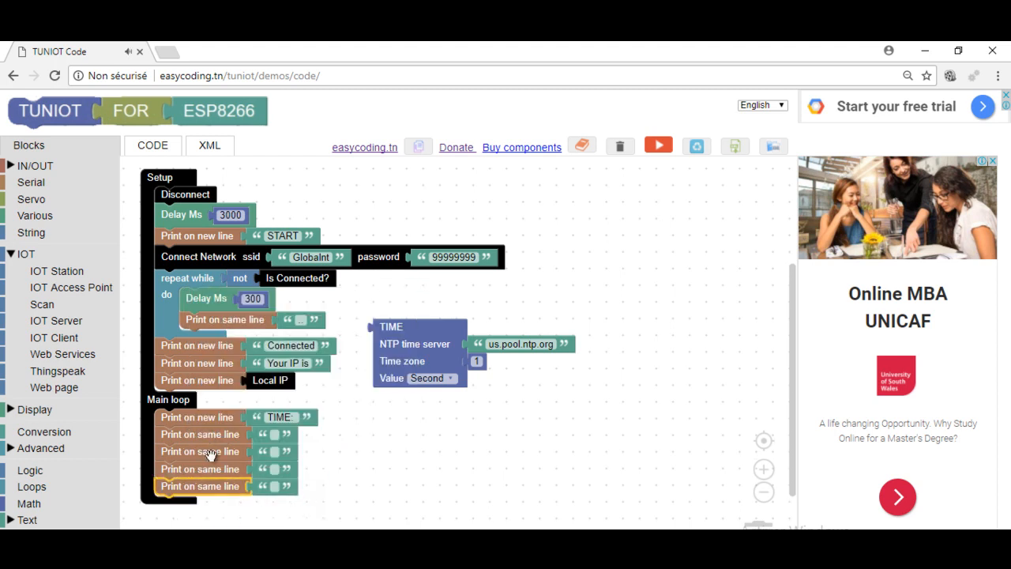
right_click(199, 487)
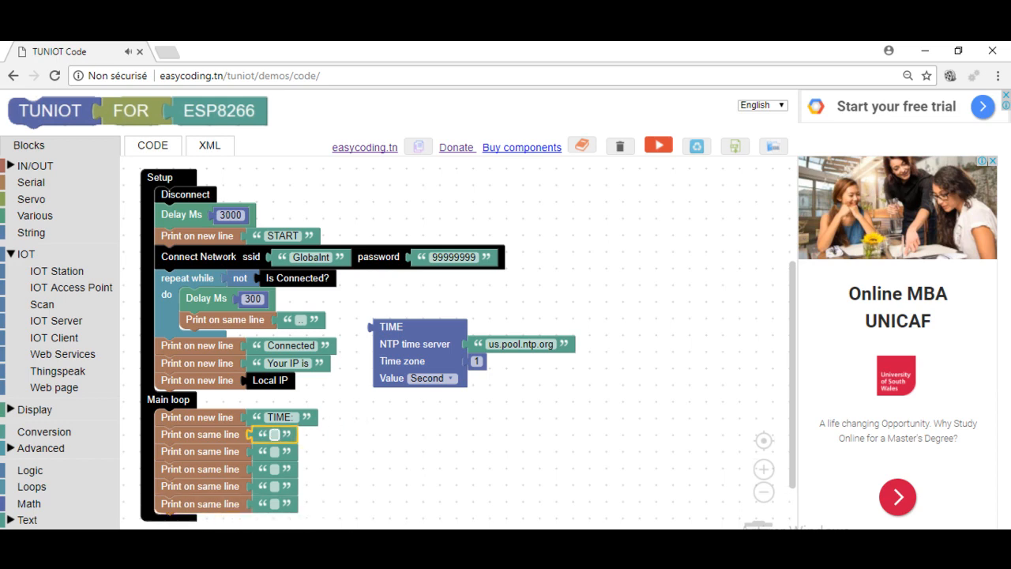
left_click(275, 433)
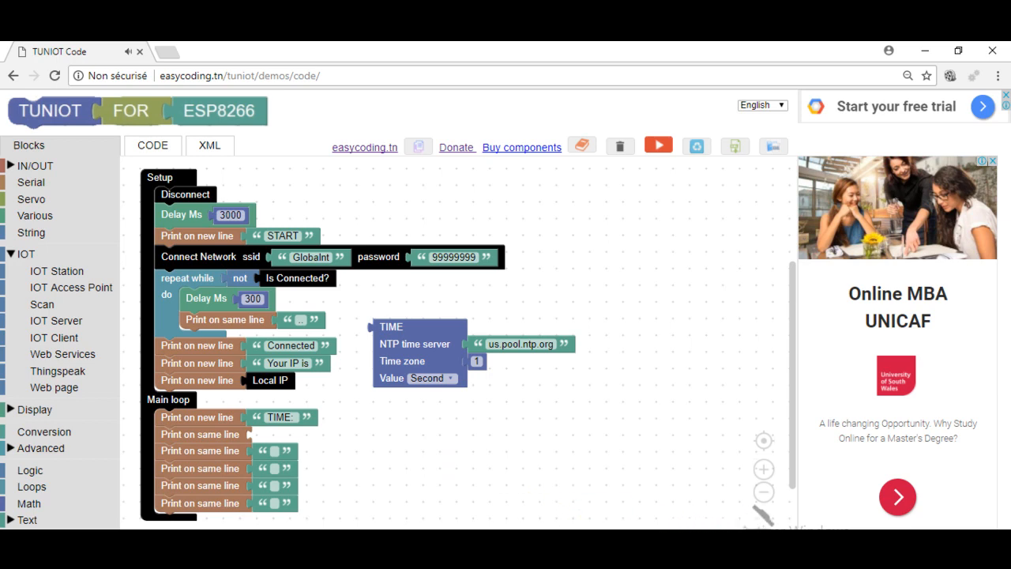
left_click_drag(418, 351, 297, 461)
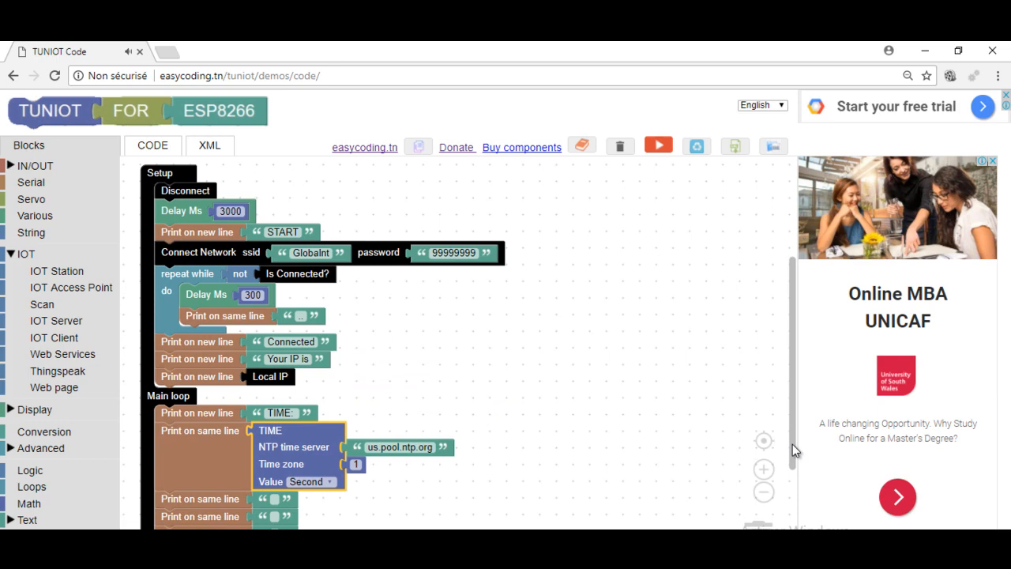
scroll("down", 3)
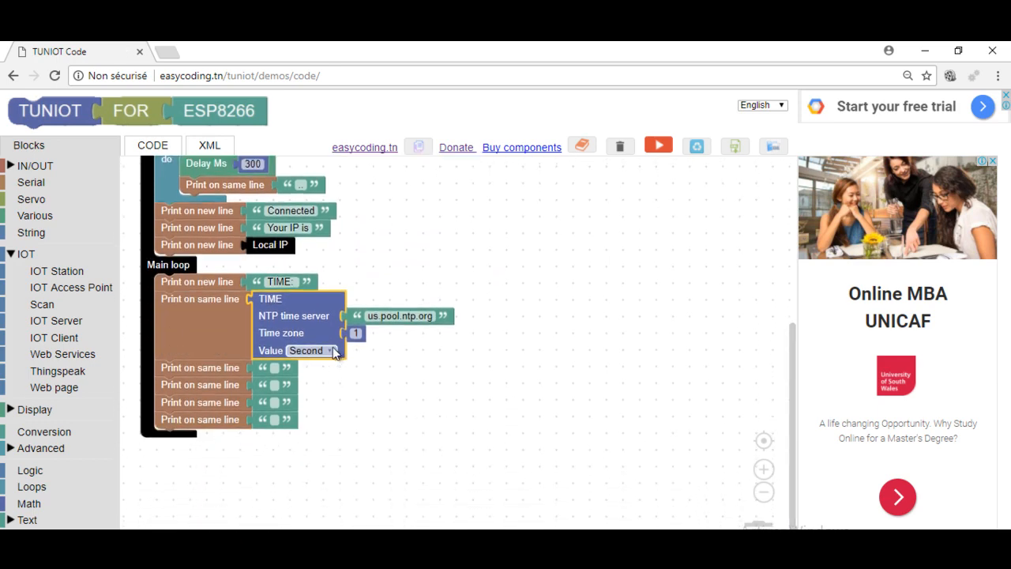
left_click(306, 351)
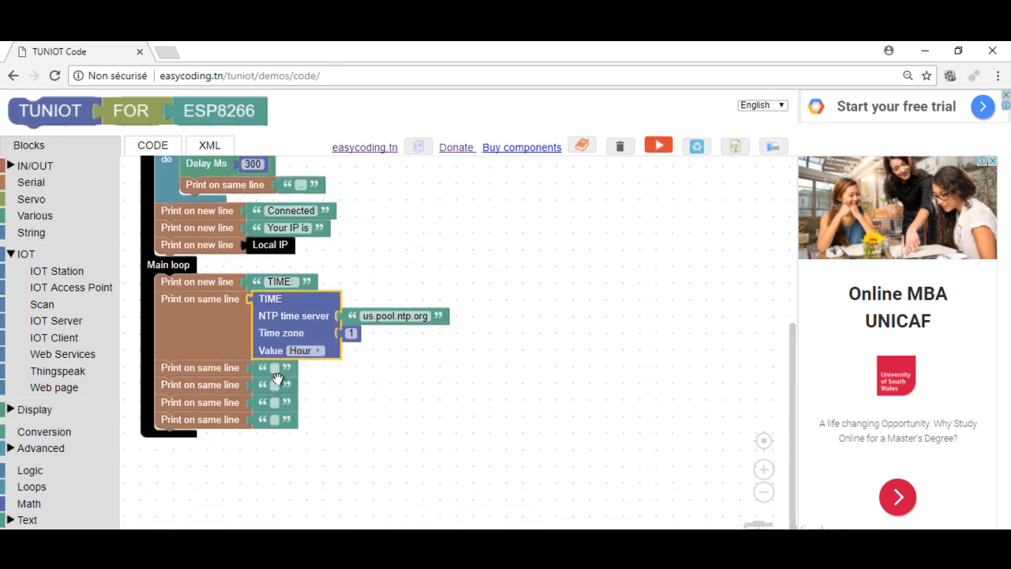
mouse_move(376, 381)
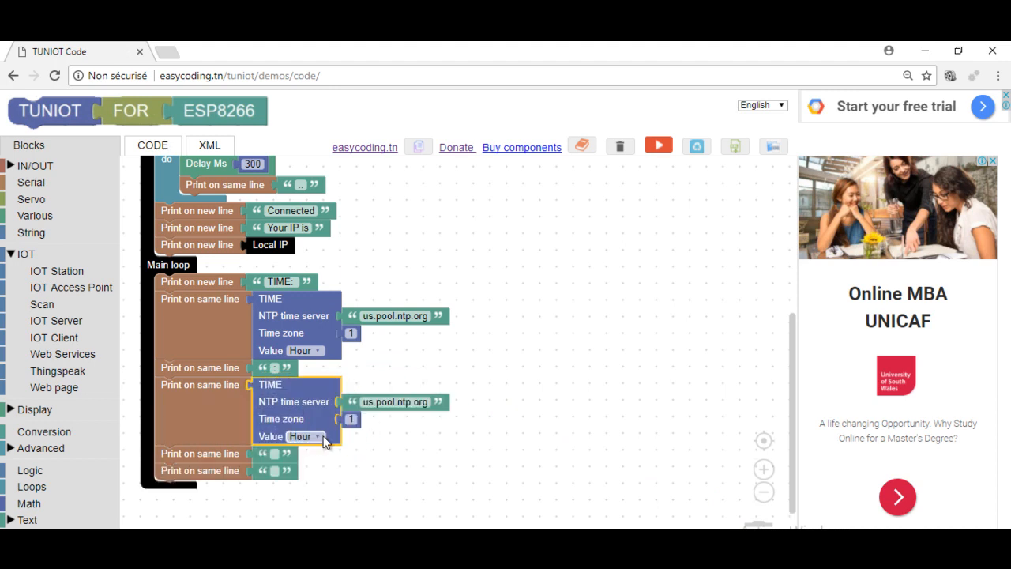
- Set the second time block to Minute, duplicate it and set the third to Second
left_click(308, 436)
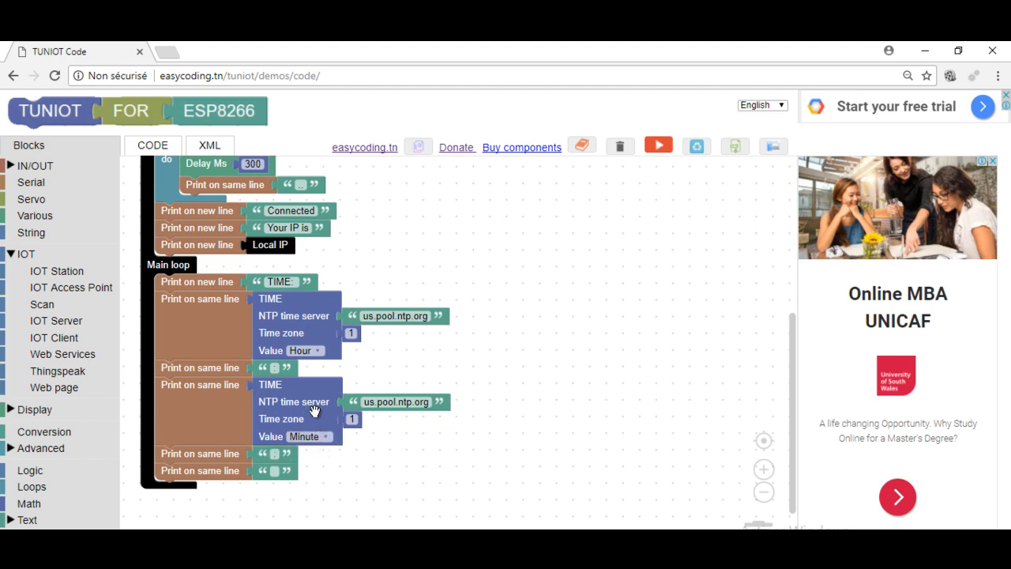
right_click(294, 401)
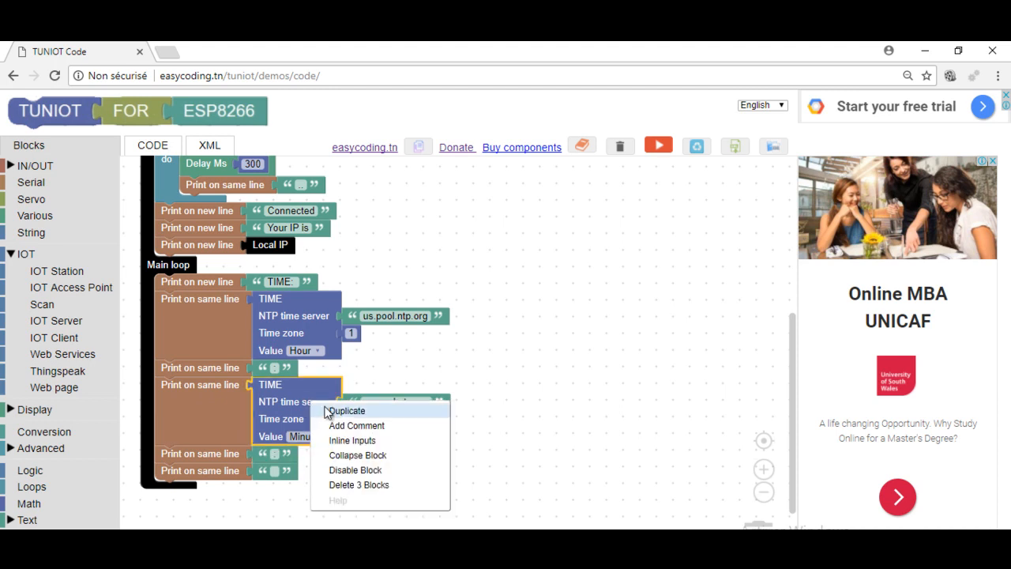
left_click(346, 411)
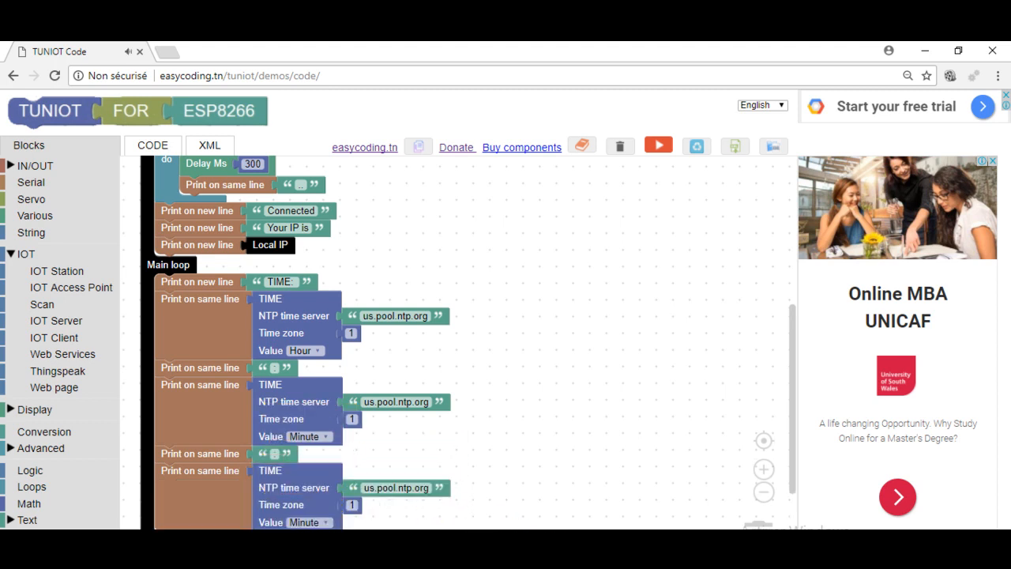
mouse_move(291, 483)
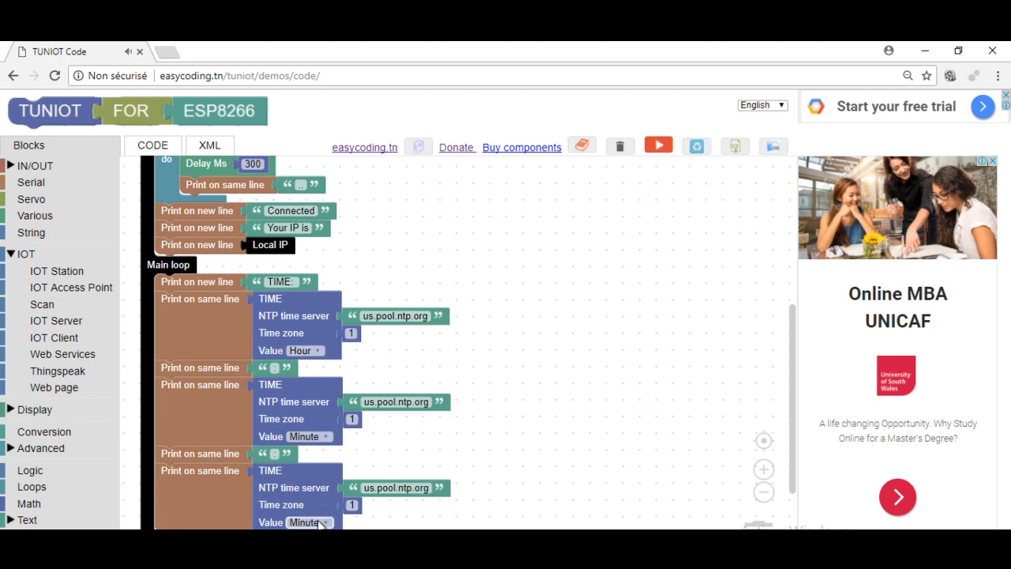
left_click(308, 521)
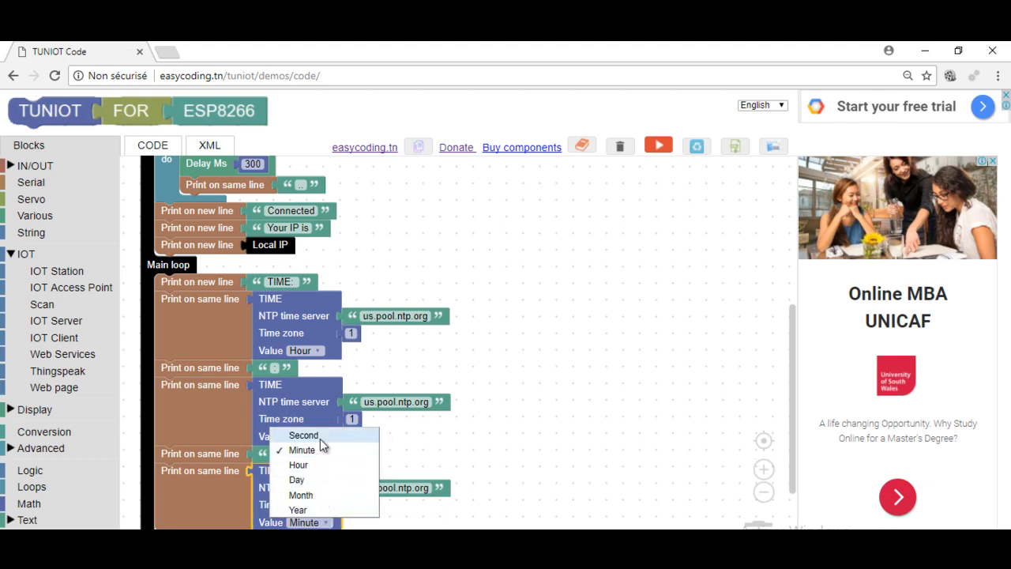
left_click(304, 434)
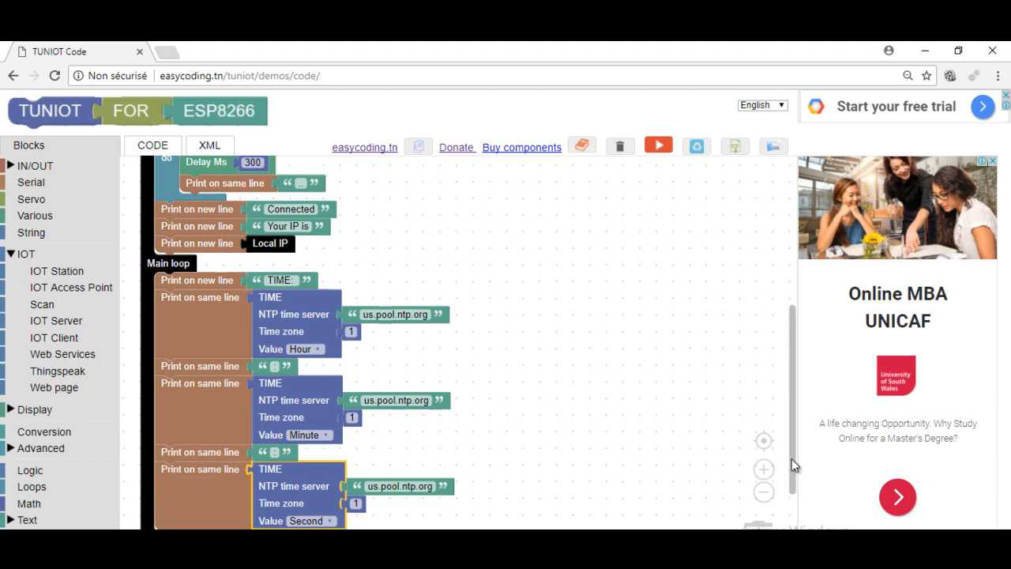
scroll("down", 3)
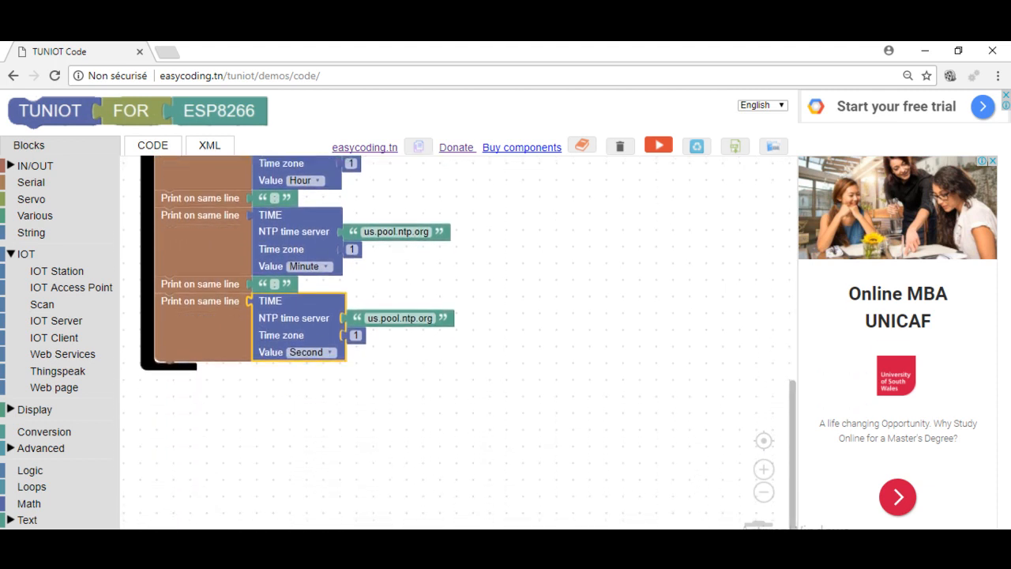
mouse_move(34, 202)
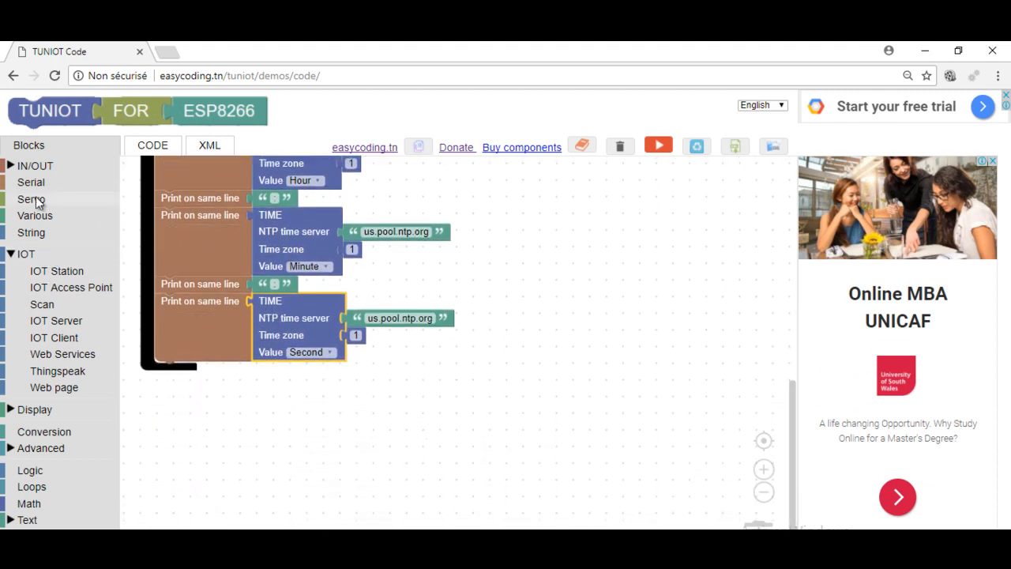
- Add a new-line print labelled DAY from the Serial blocks
left_click(32, 182)
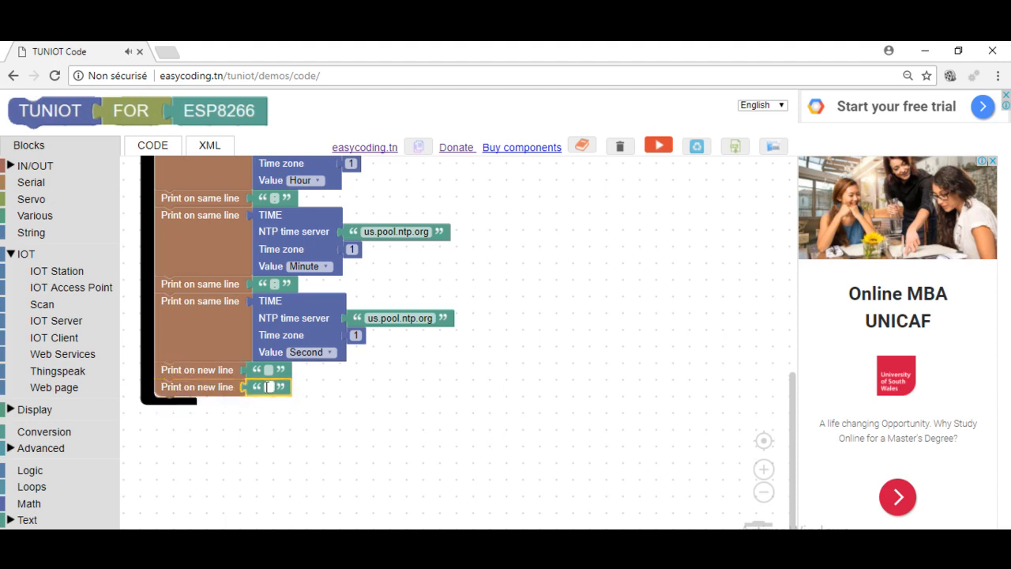
type("DAY:")
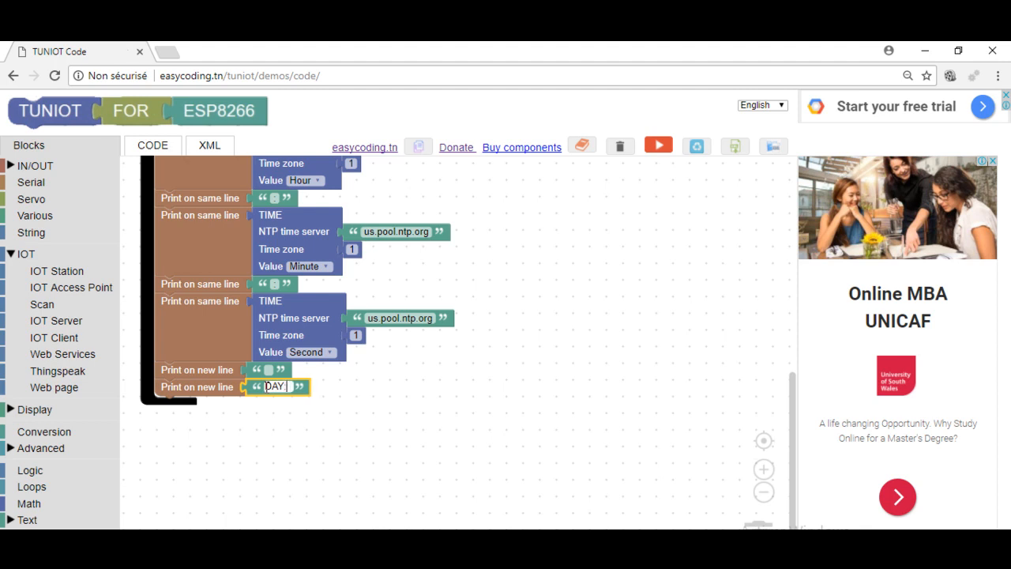
left_click(31, 182)
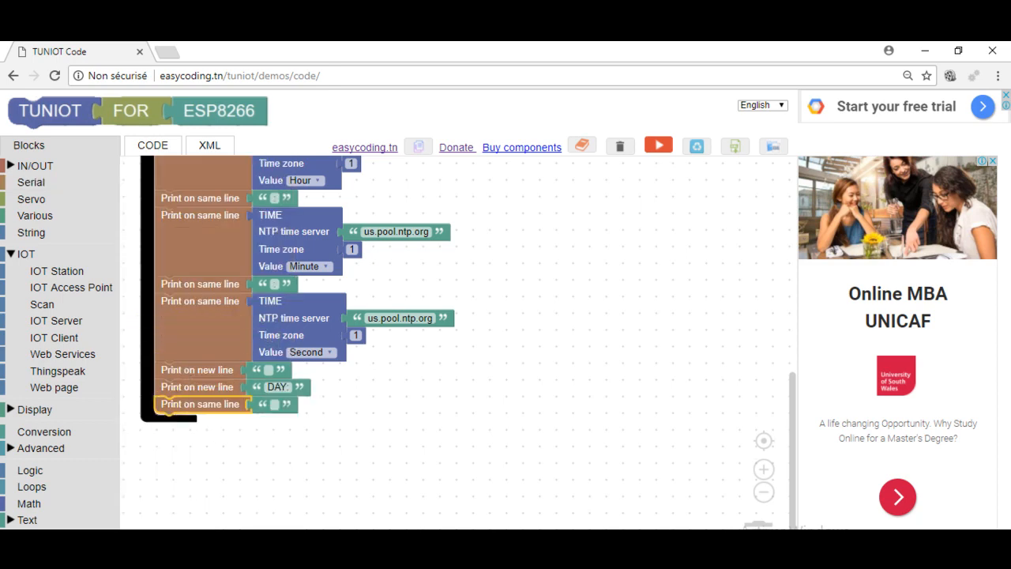
- Duplicate the empty same-line print twice to build the date line
right_click(199, 404)
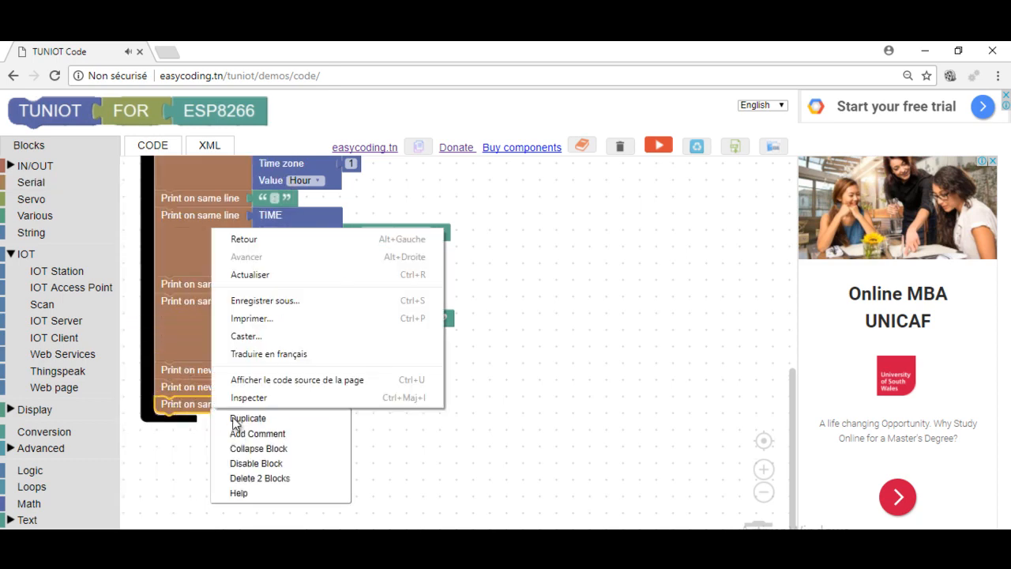
left_click(248, 418)
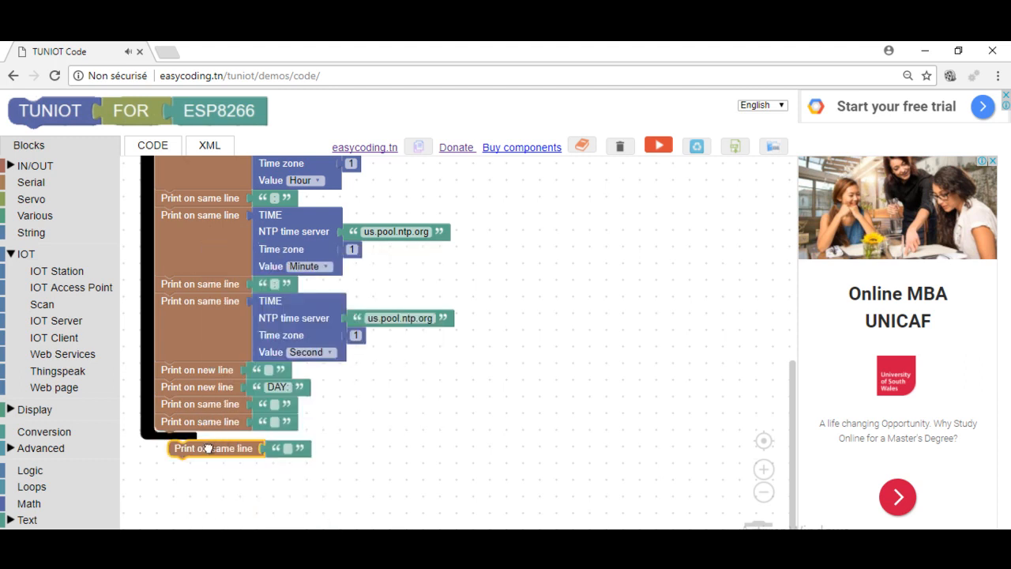
right_click(209, 449)
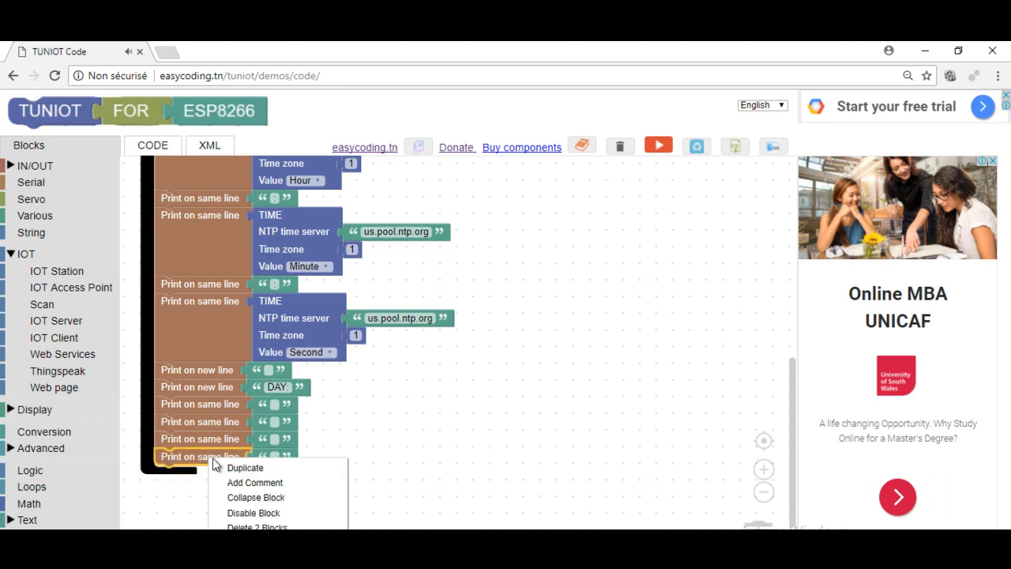
left_click(199, 477)
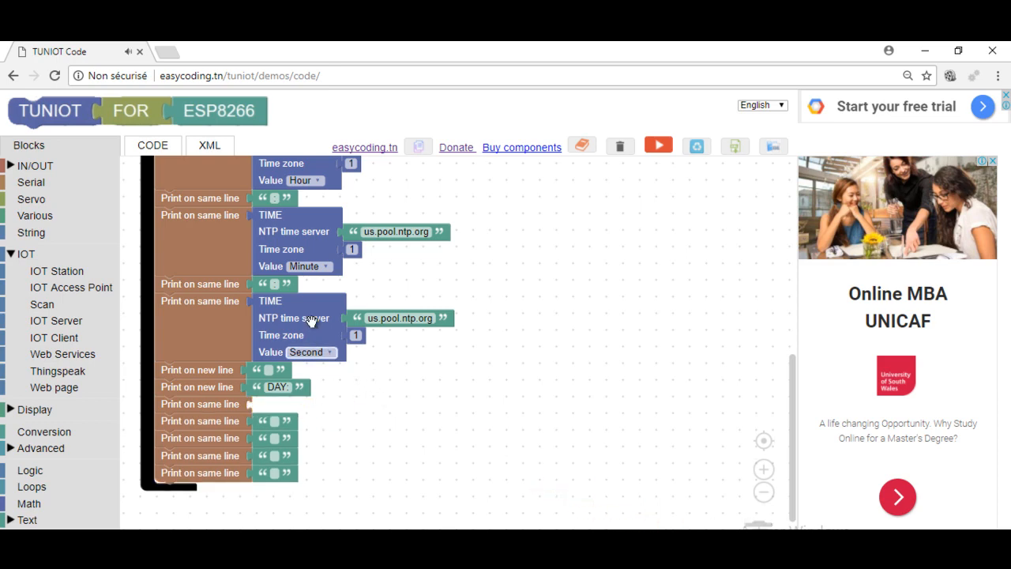
mouse_move(797, 442)
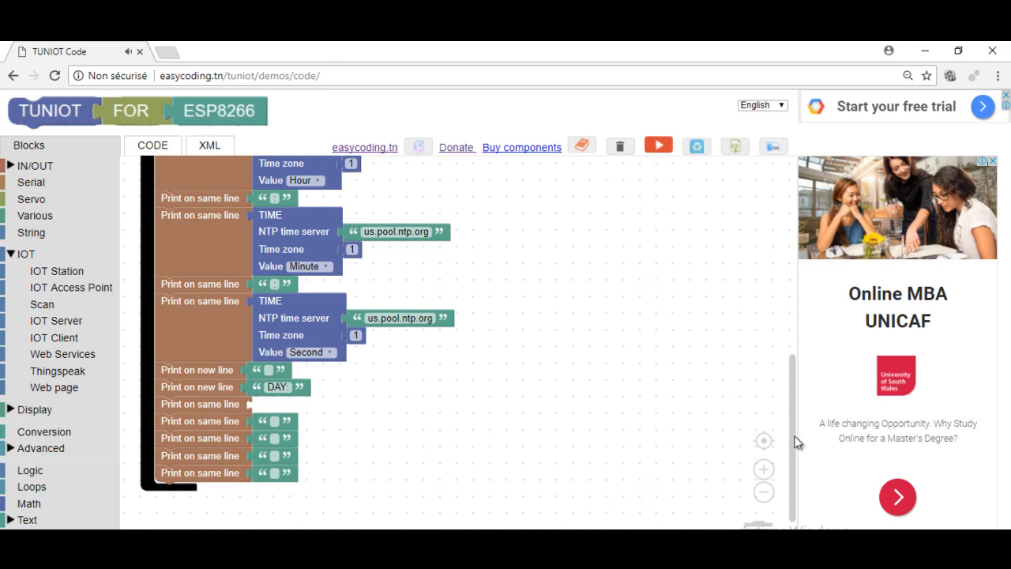
- Set the date blocks to Day and Month and add a third time block to the date line
scroll("down", 3)
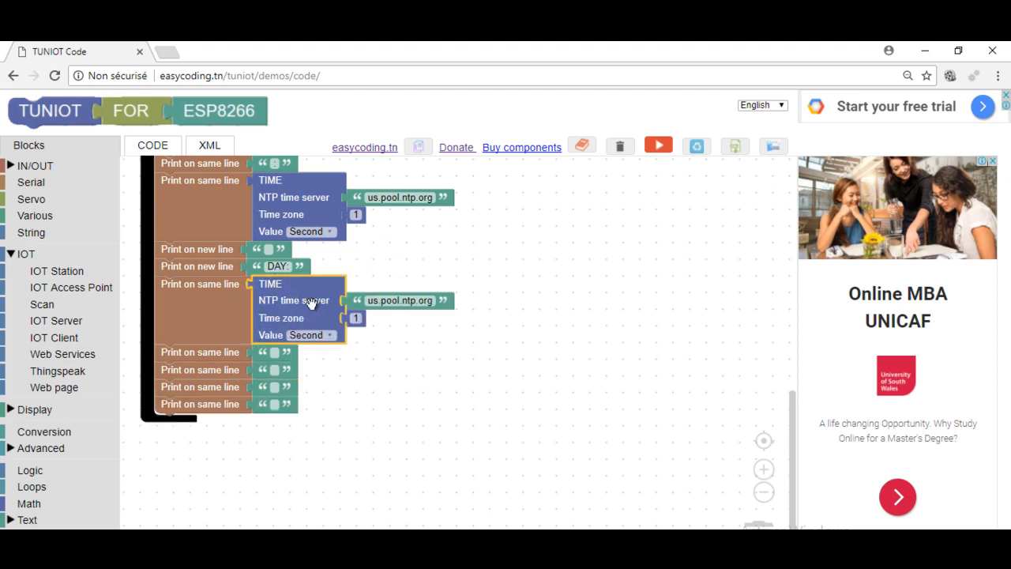
left_click(308, 335)
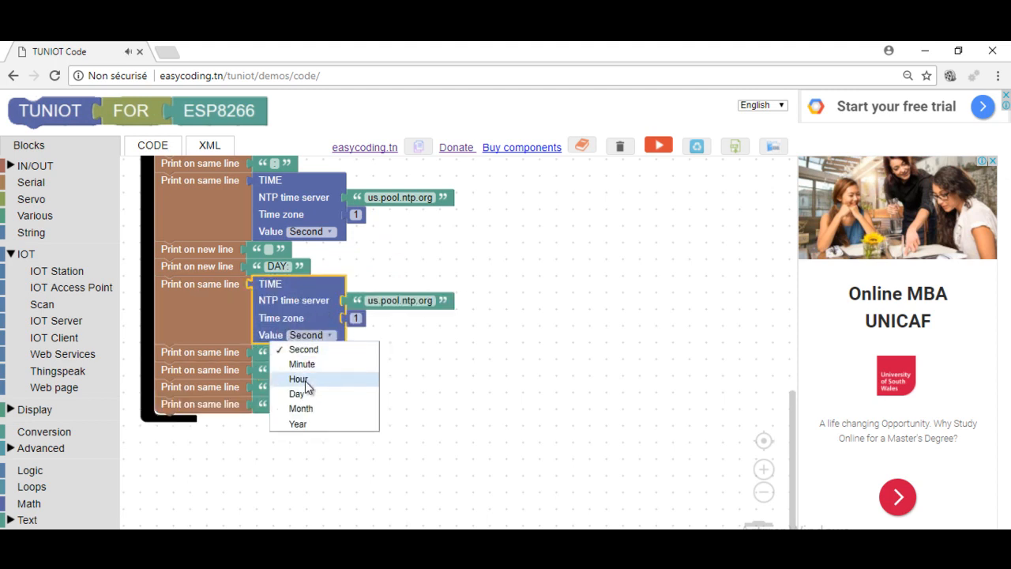
left_click(297, 393)
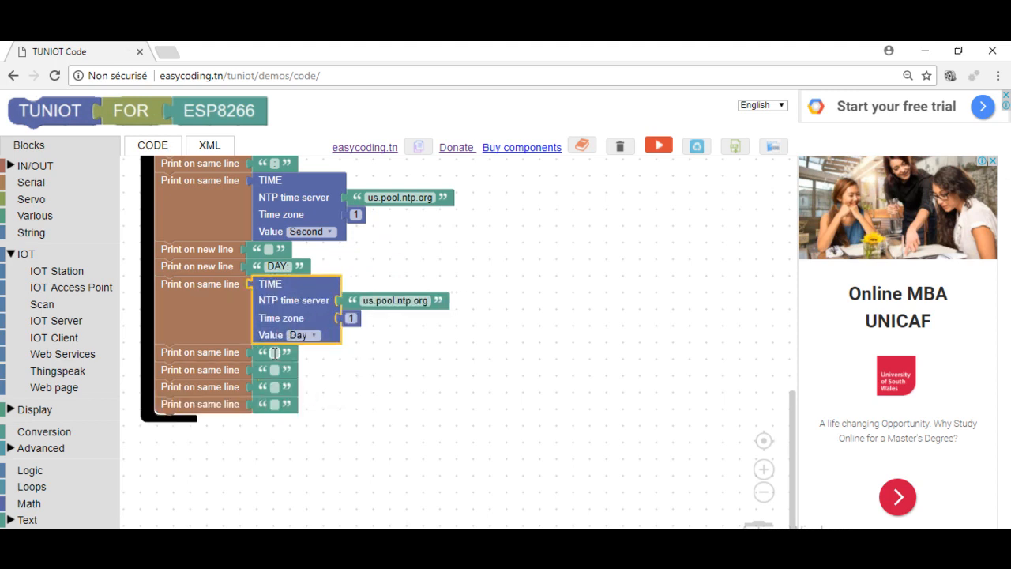
left_click(277, 351)
type("-")
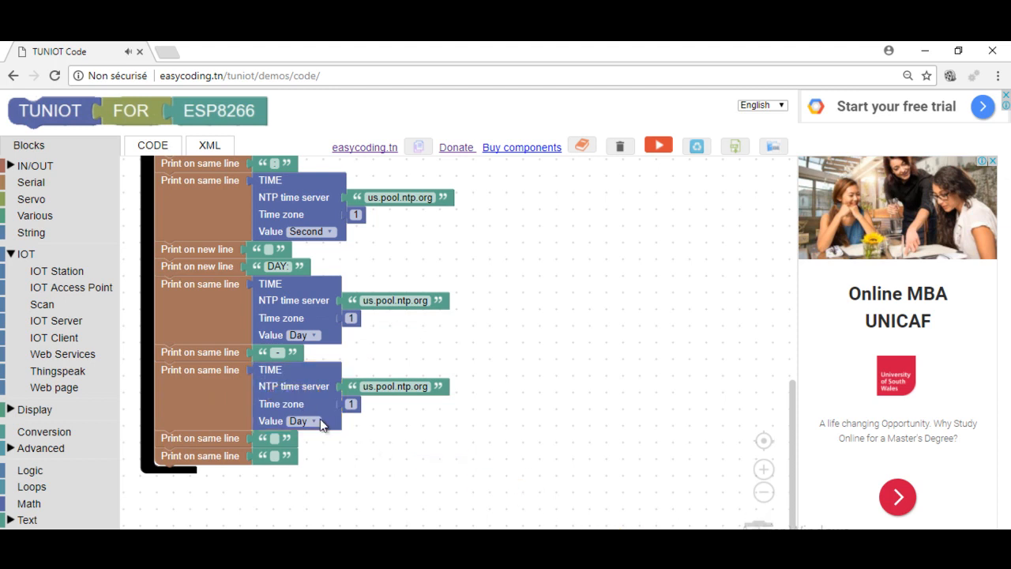
left_click(322, 420)
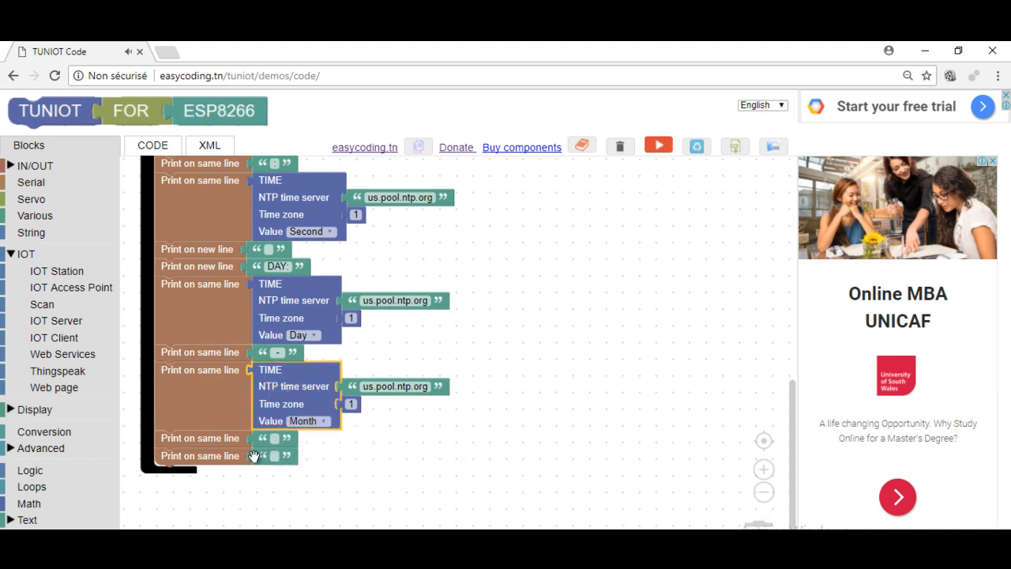
left_click_drag(275, 455, 744, 520)
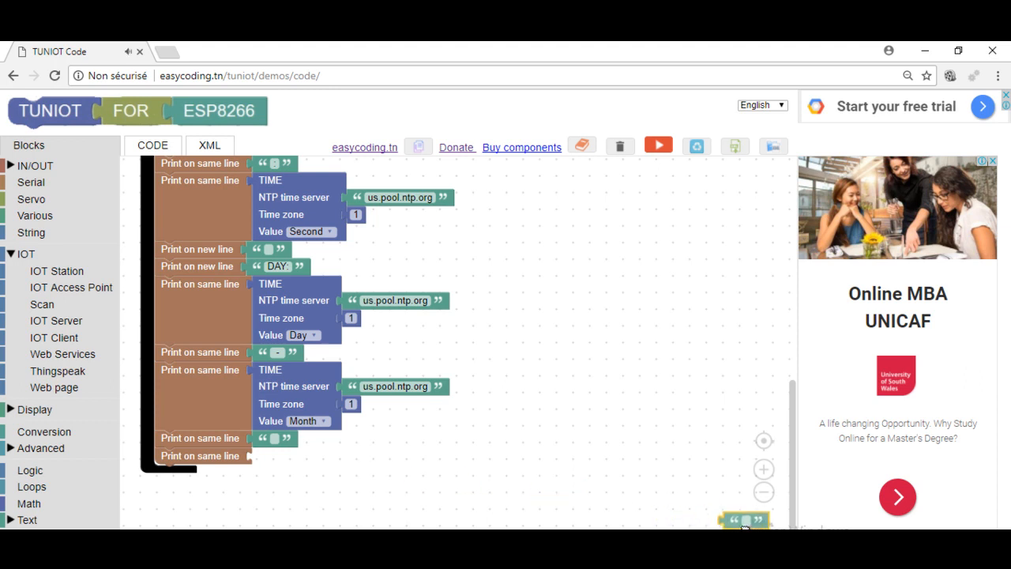
left_click(275, 437)
type("-")
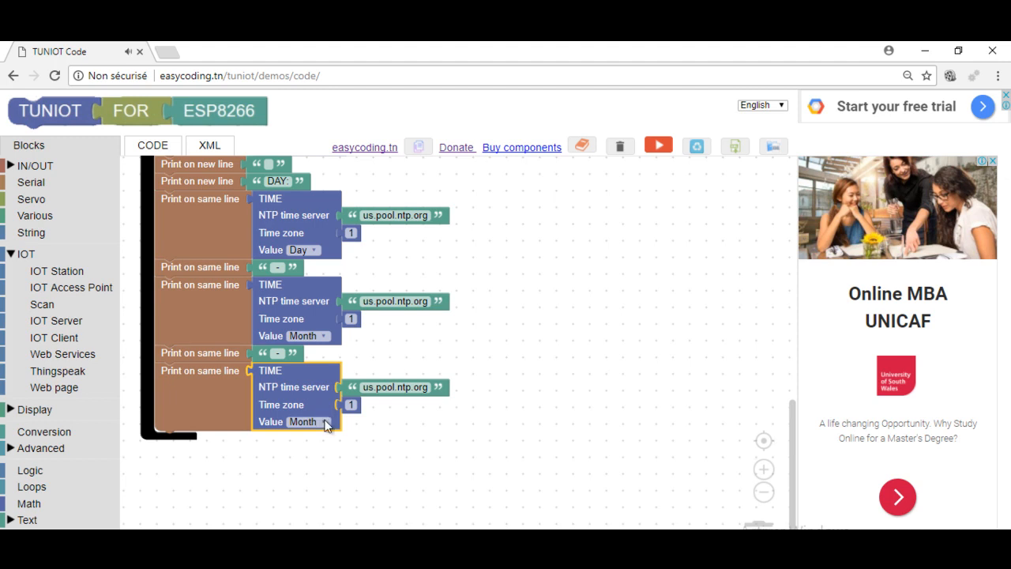
- Set the last date block to Year and end the loop with a 5000 ms delay
left_click(303, 420)
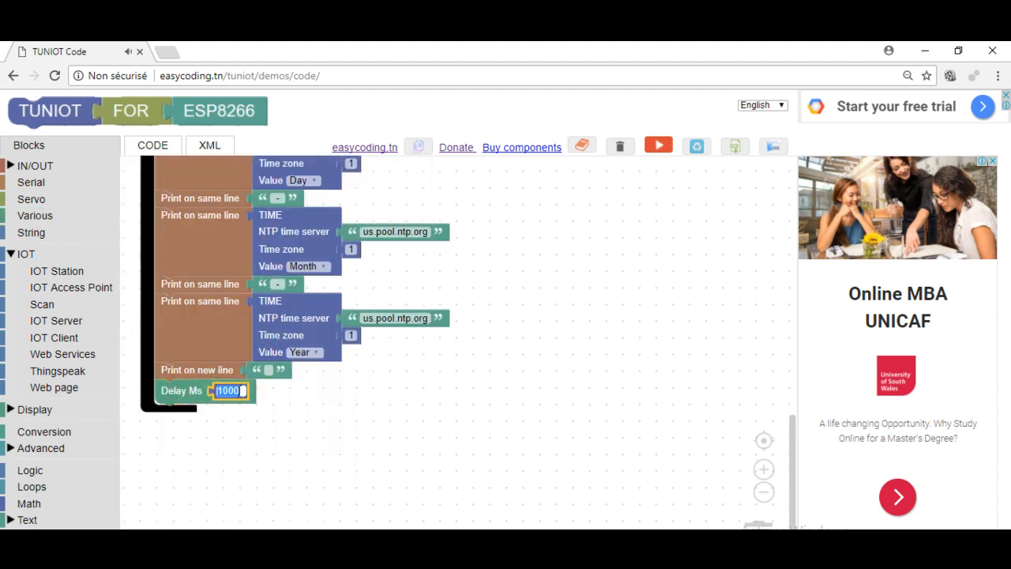
type("5000")
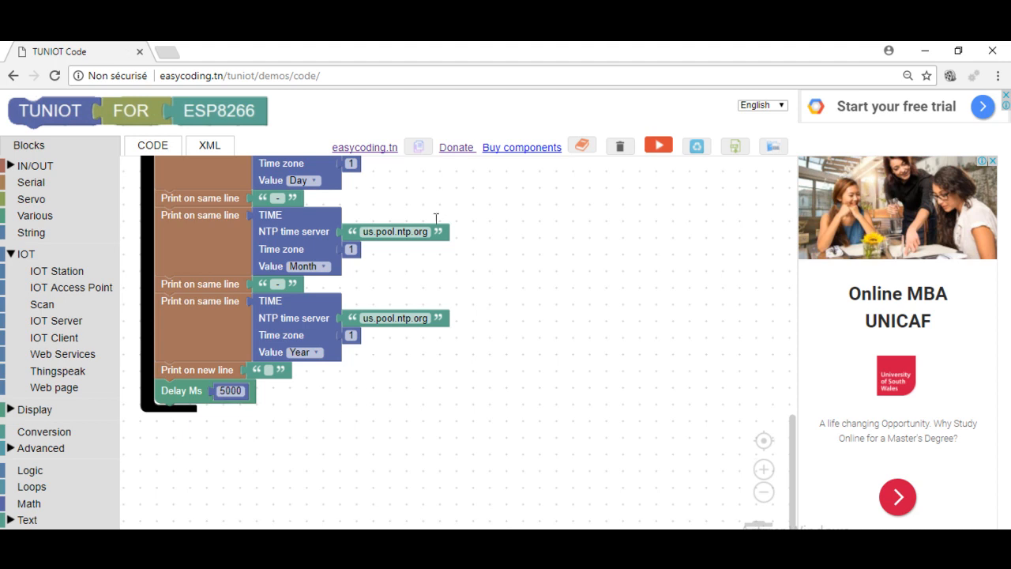